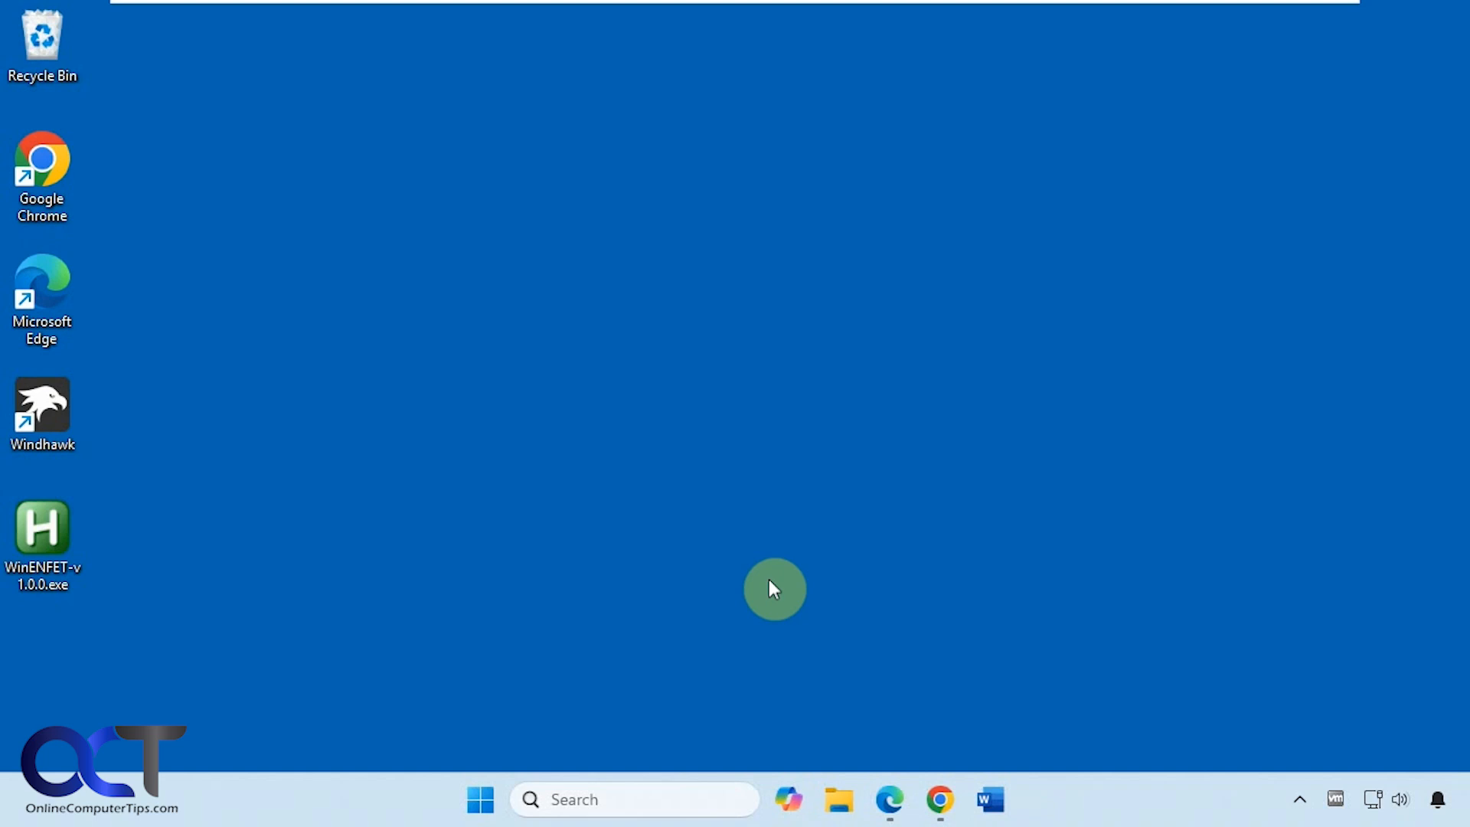
{"action": "mouse_move", "coordinate": [781, 596]}
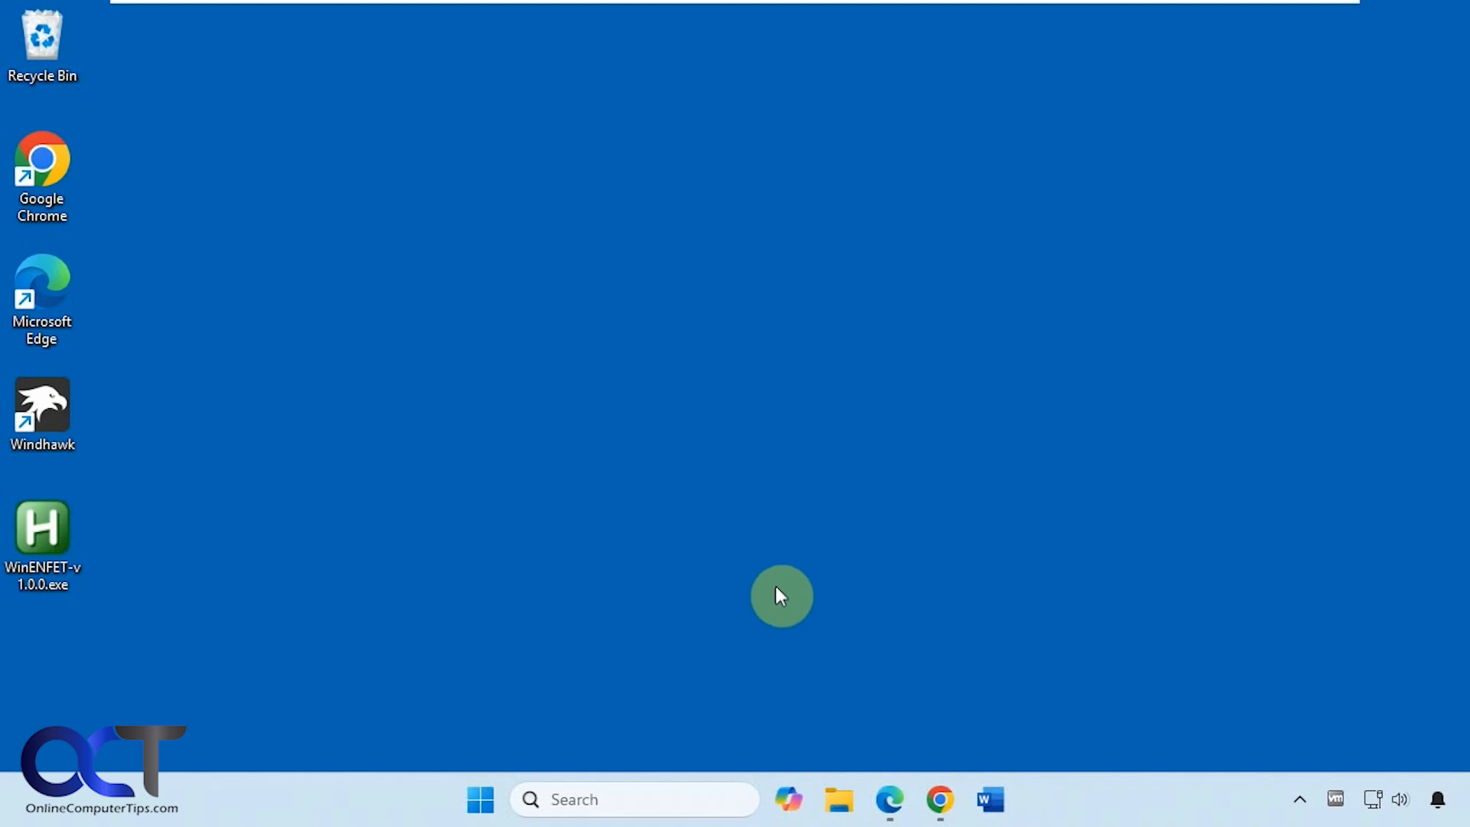
Open File Explorer on This PC showing drives C:, D: and E:.
{"action": "left_click", "coordinate": [839, 799]}
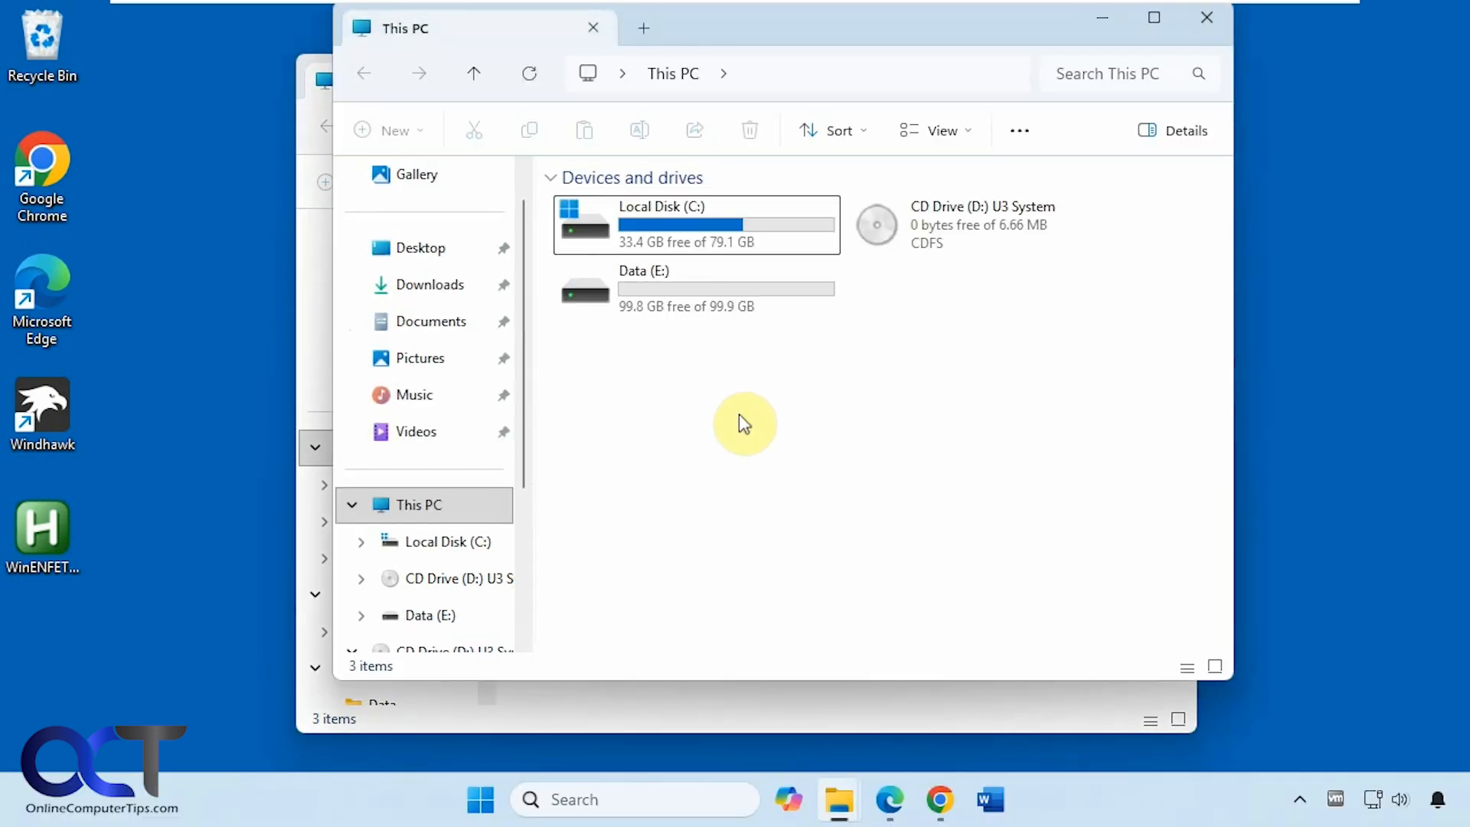
{"action": "mouse_move", "coordinate": [914, 178]}
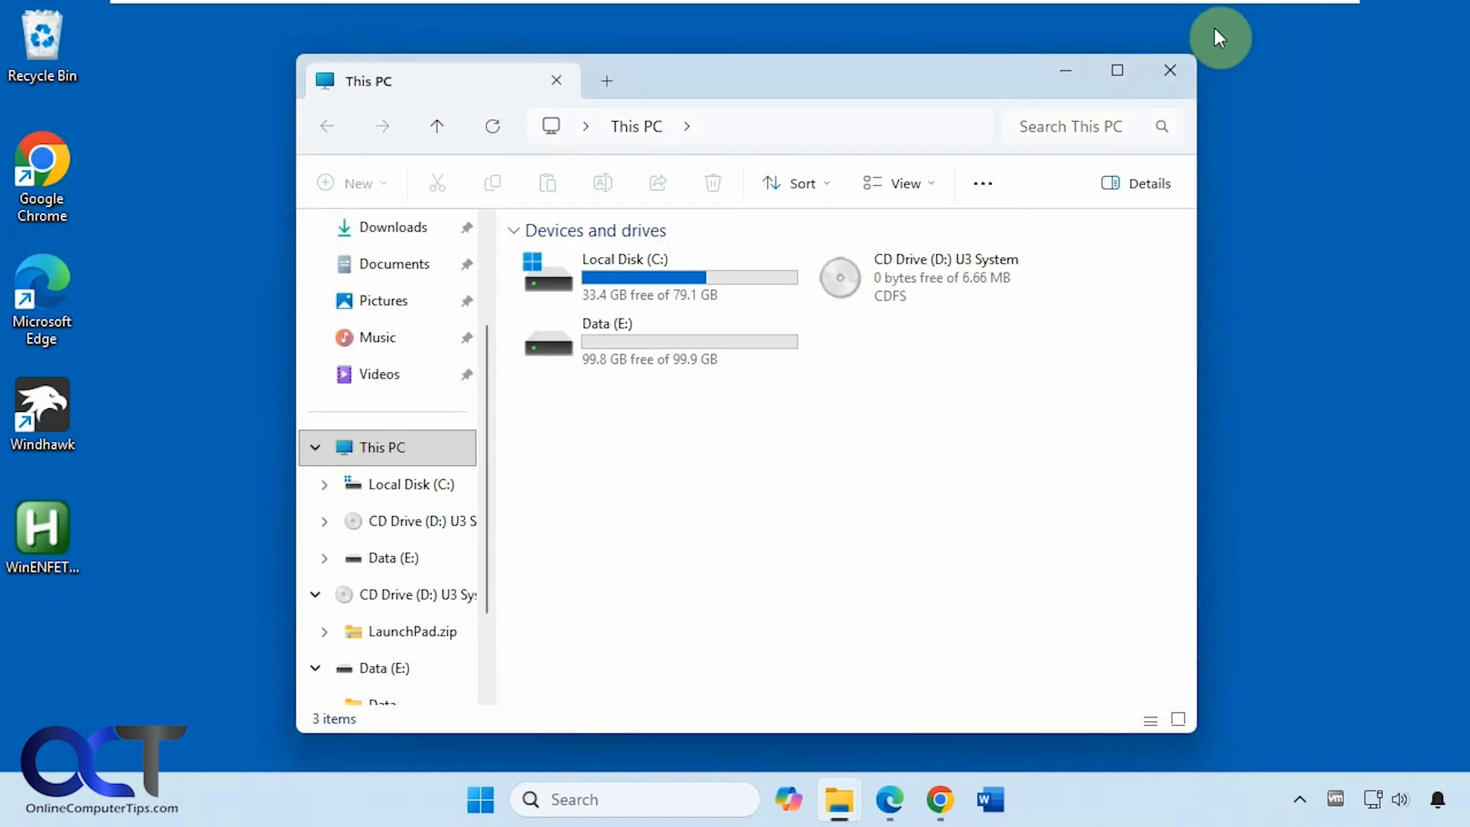
{"action": "mouse_move", "coordinate": [844, 510]}
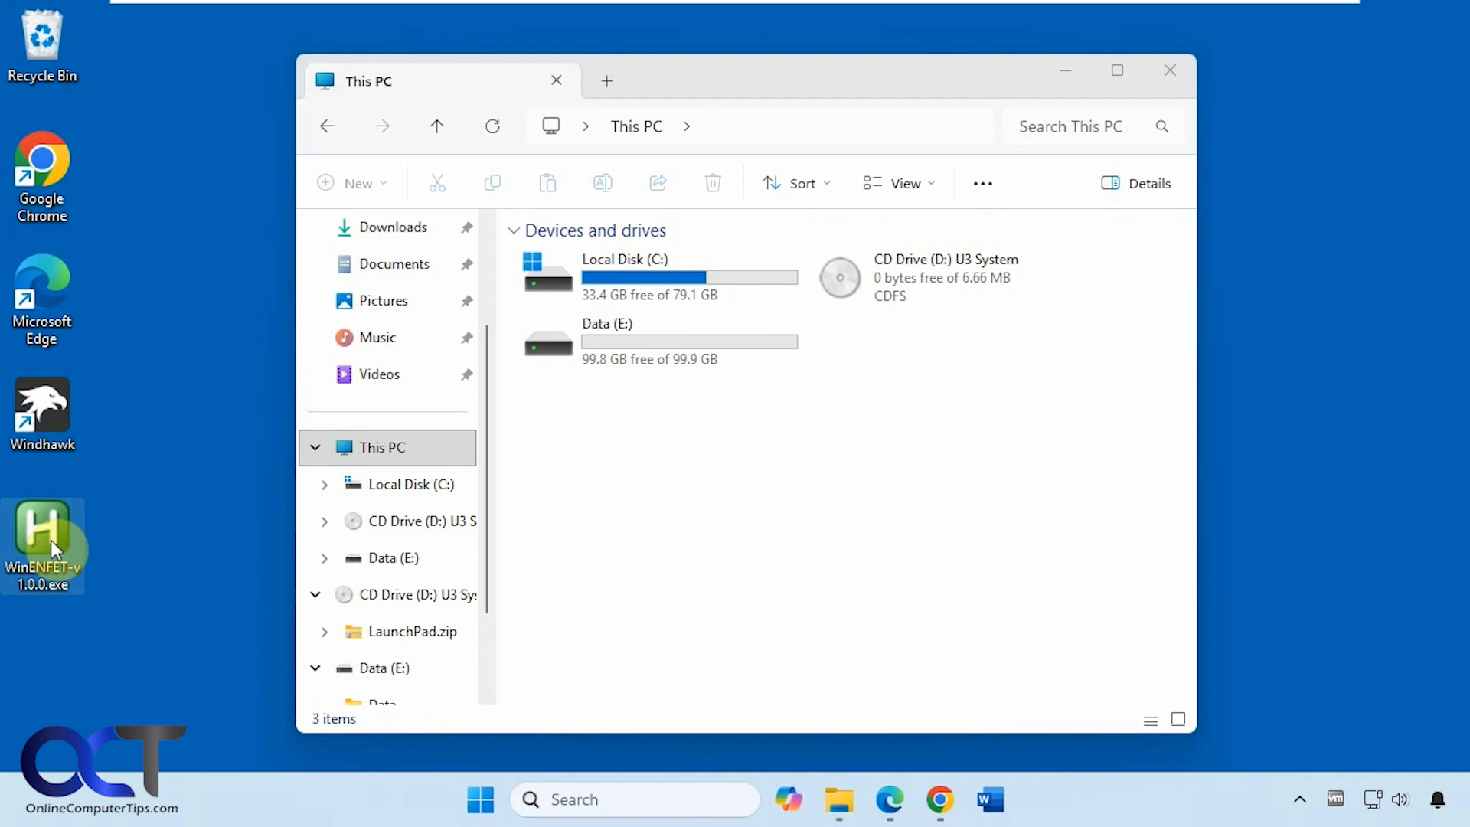
Launch WinENFET-v1.0.0.exe and open a second This PC tab in File Explorer.
{"action": "left_click", "coordinate": [1299, 799]}
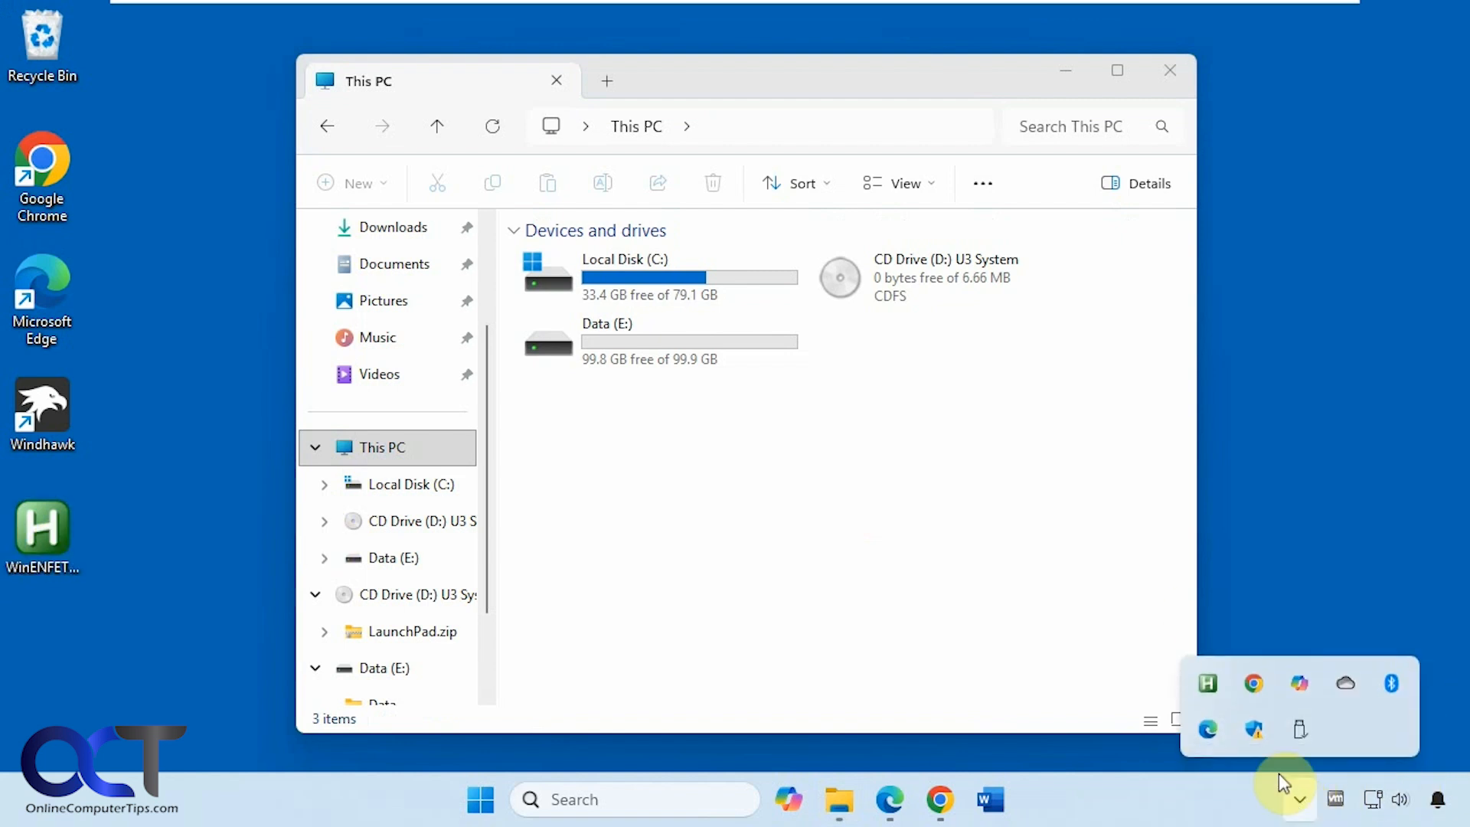
{"action": "mouse_move", "coordinate": [956, 564]}
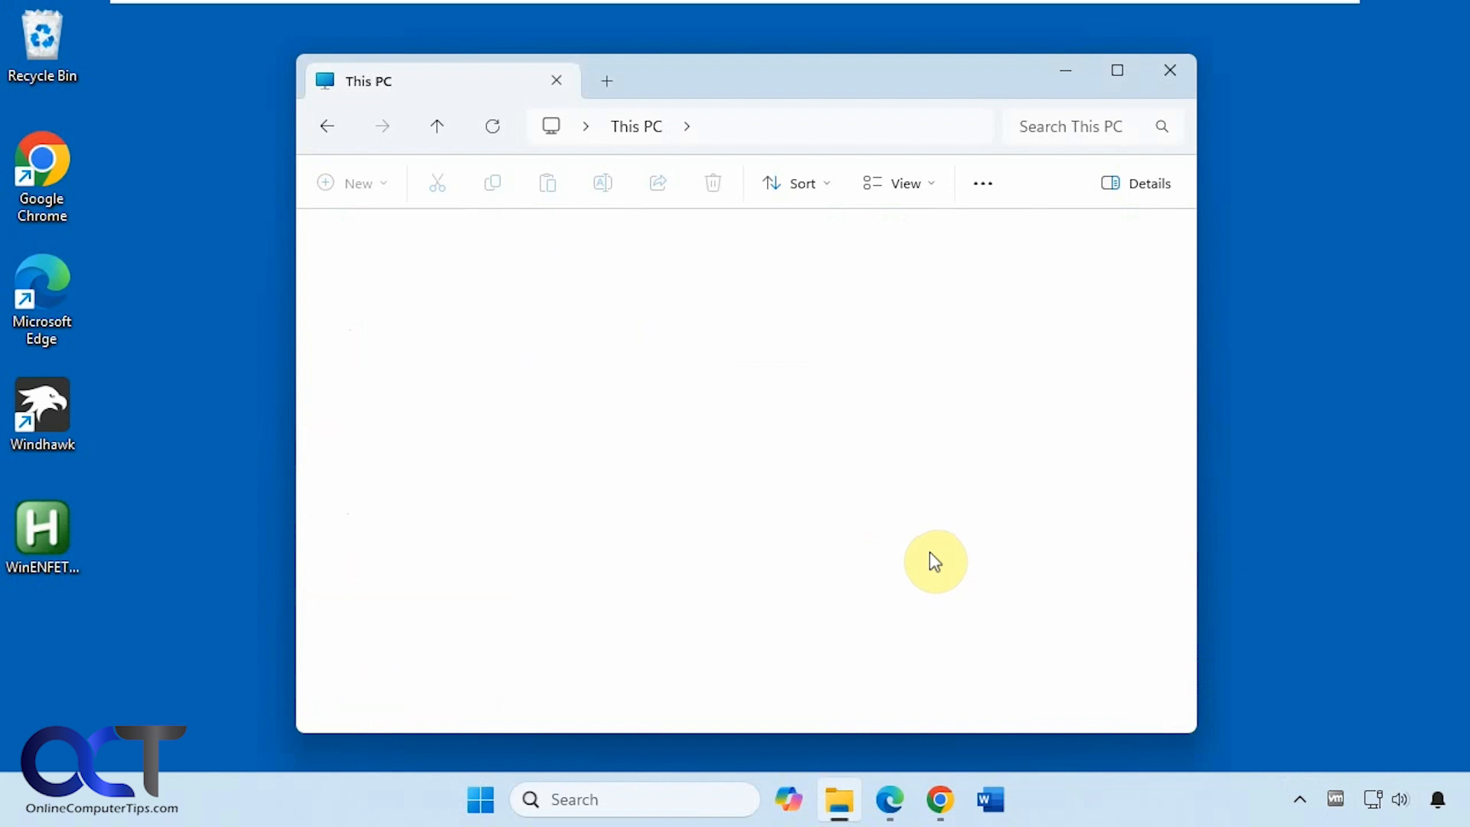
{"action": "left_click", "coordinate": [606, 80]}
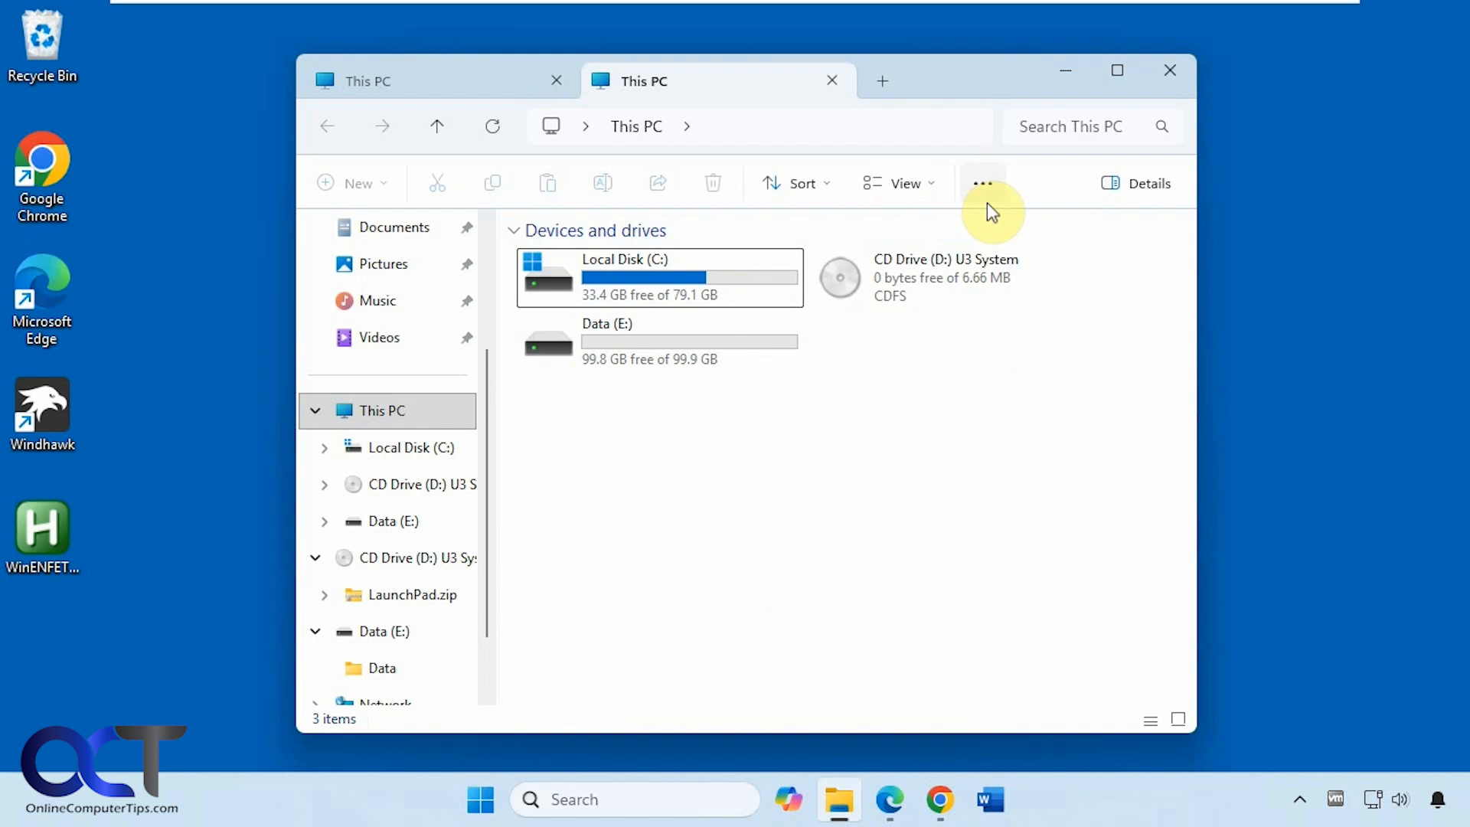
Set 'Open File Explorer to' Home in Folder Options and open a Home tab.
{"action": "left_click", "coordinate": [983, 183]}
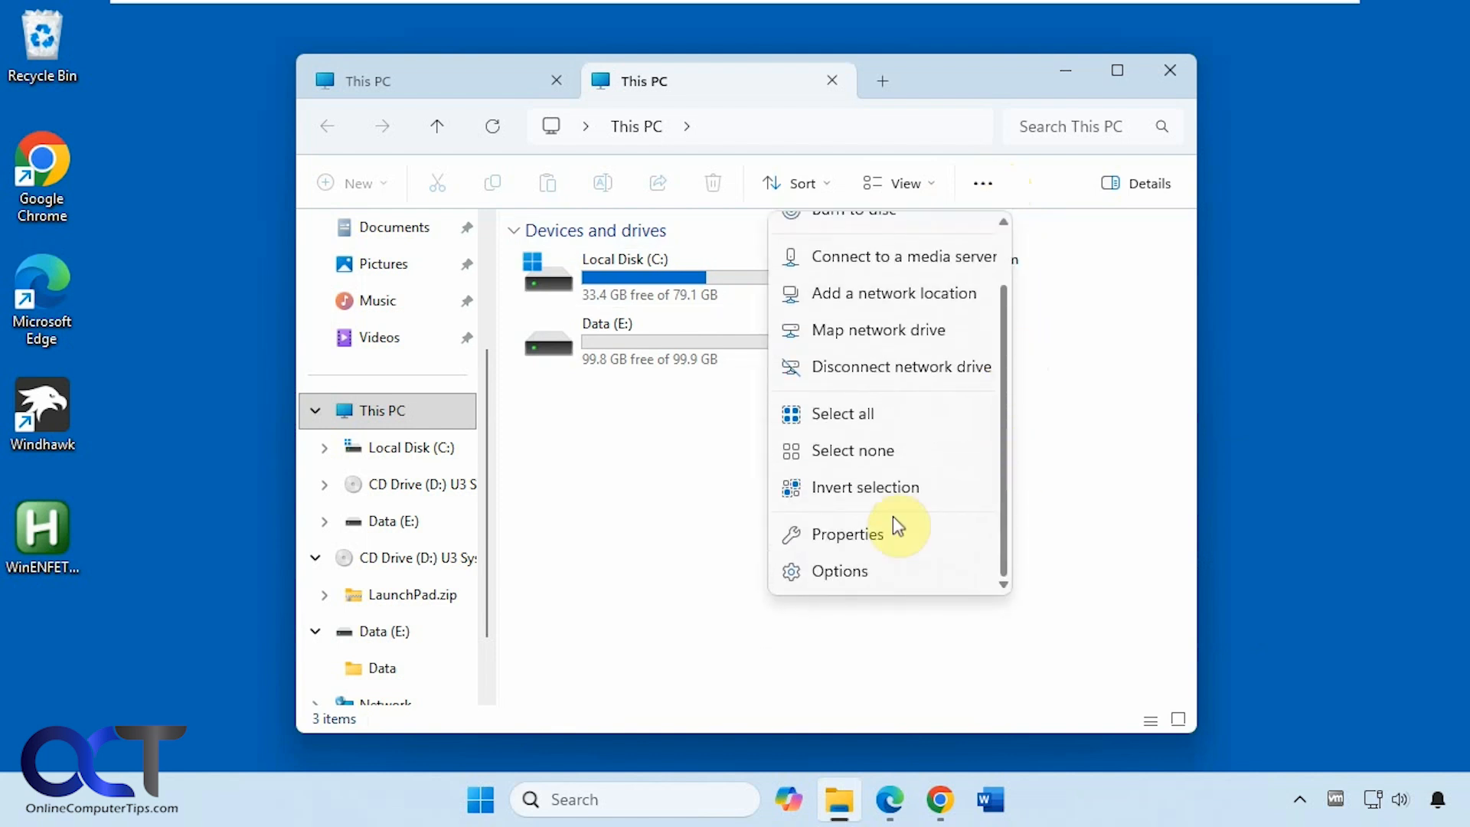
{"action": "left_click", "coordinate": [838, 572]}
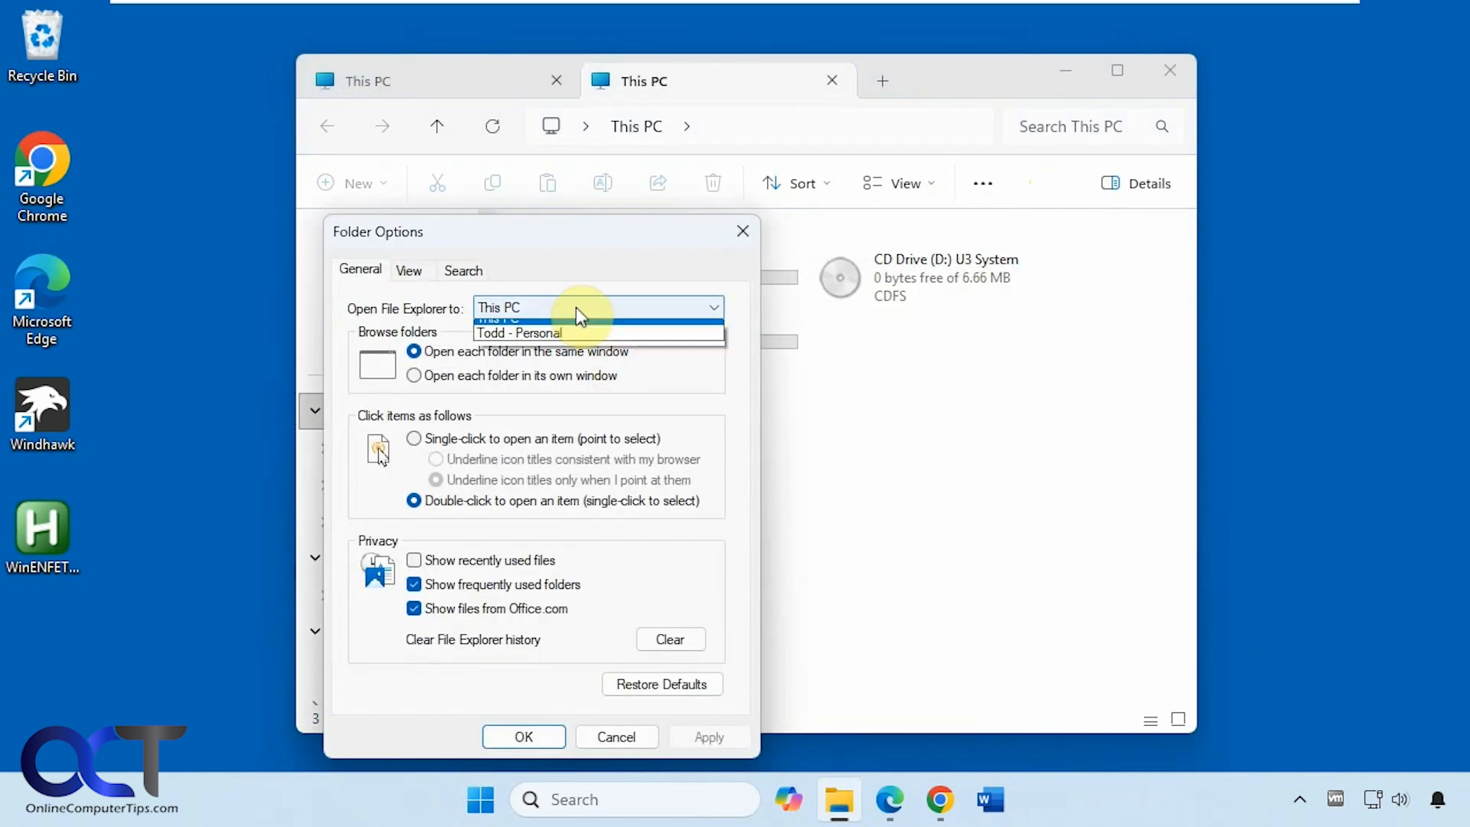
{"action": "left_click", "coordinate": [523, 736]}
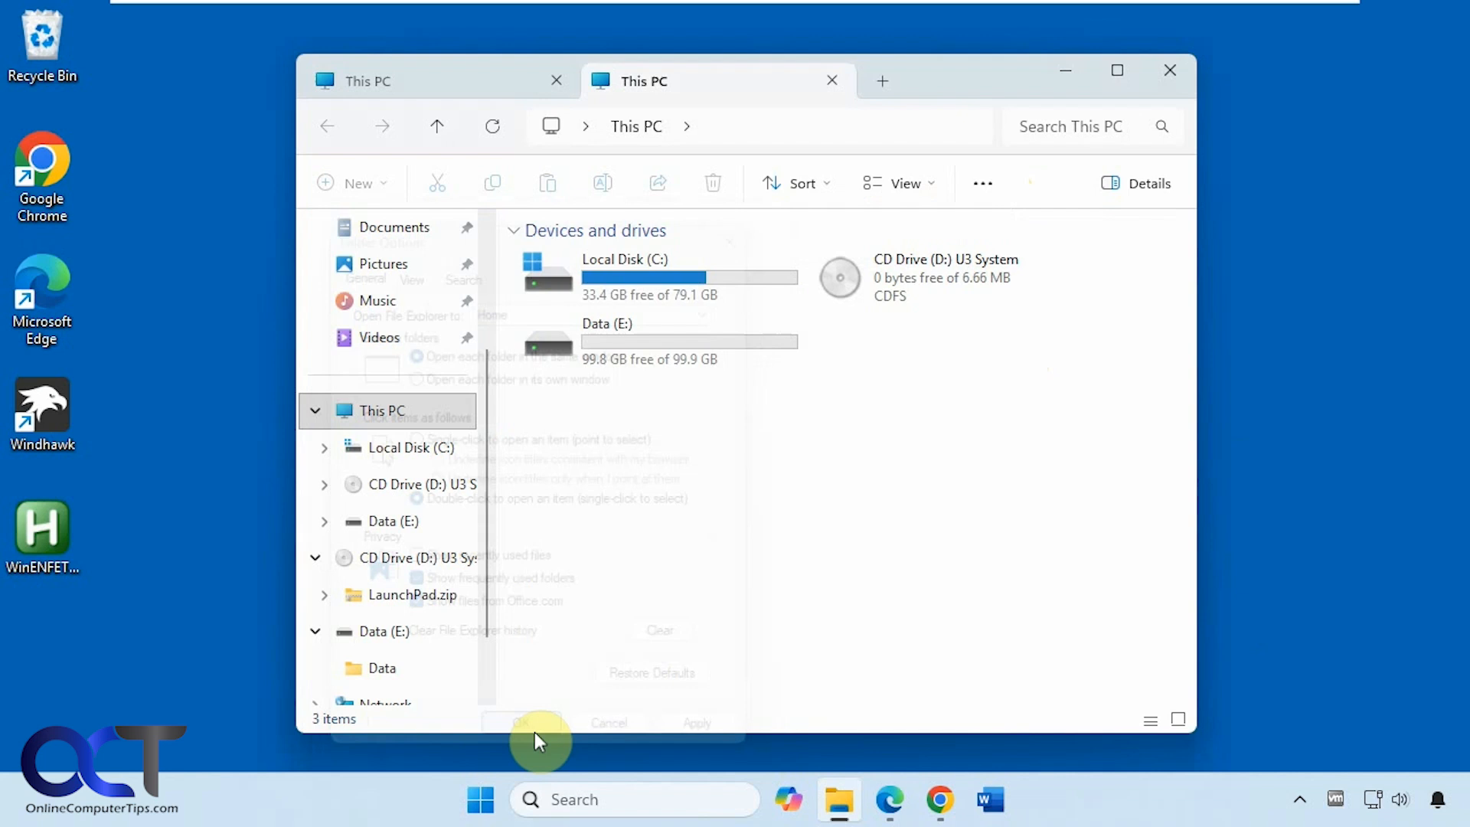
{"action": "left_click", "coordinate": [523, 722]}
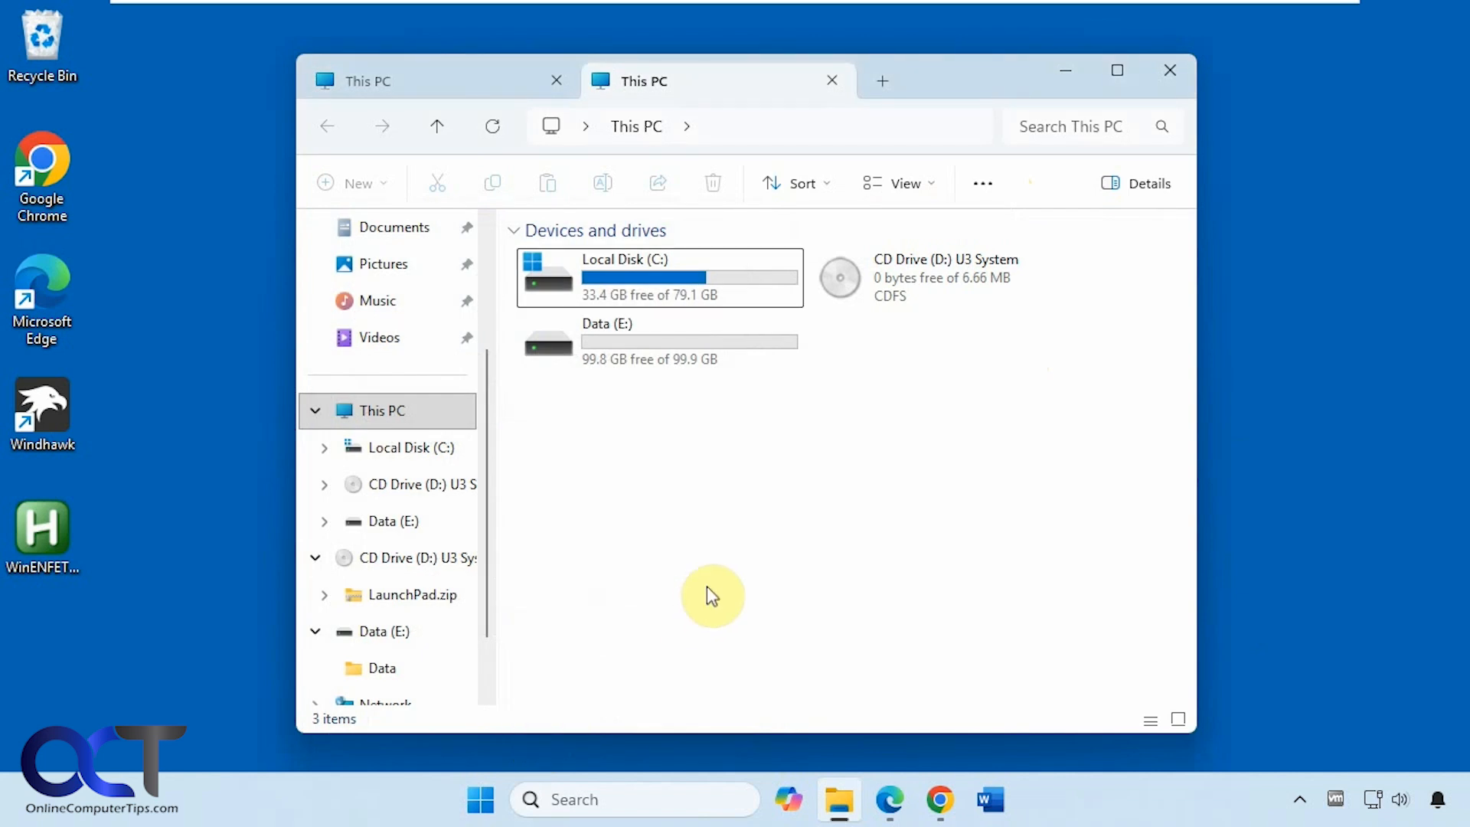
{"action": "left_click", "coordinate": [881, 80]}
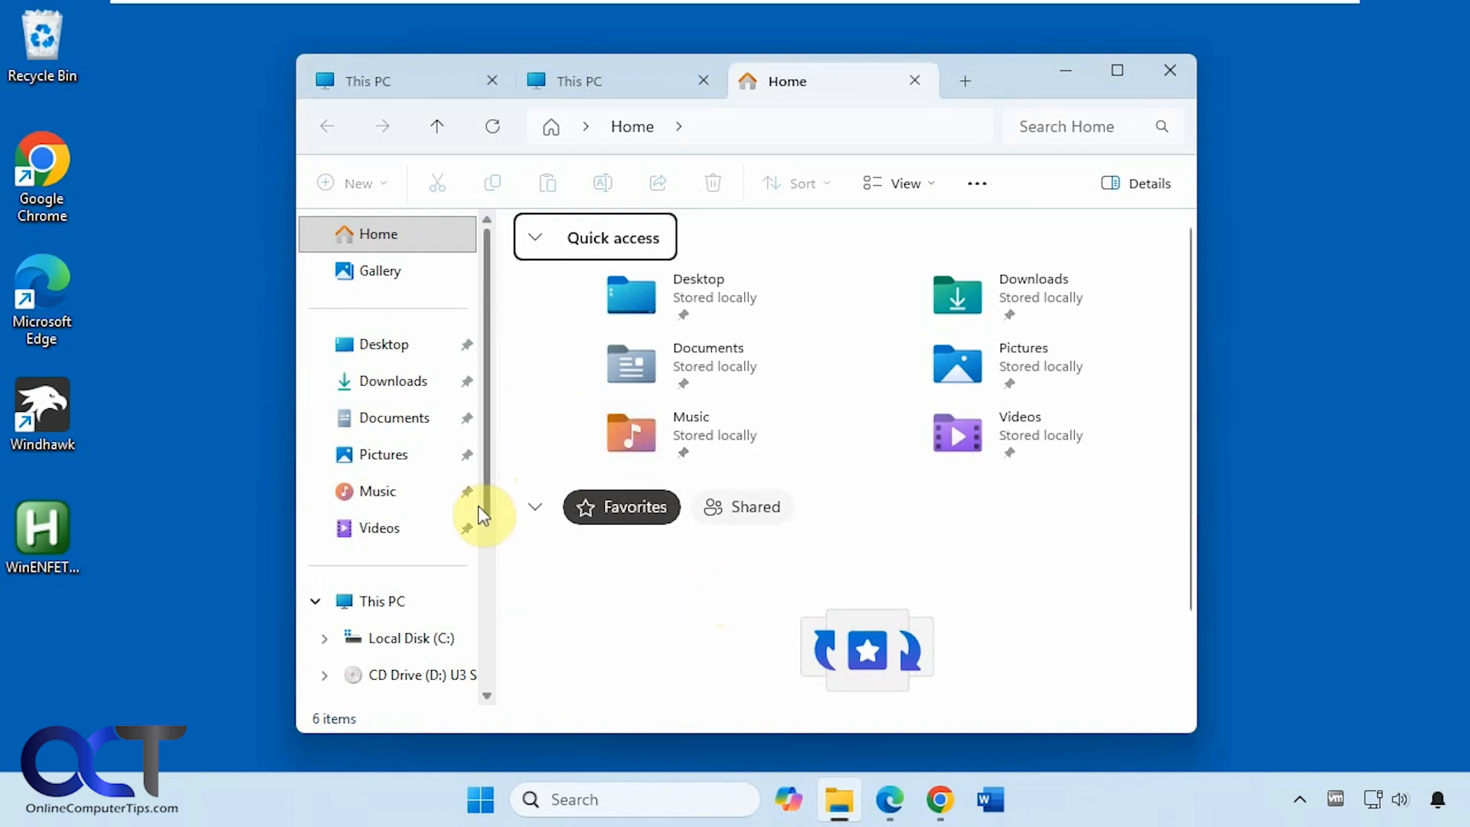
{"action": "mouse_move", "coordinate": [489, 514]}
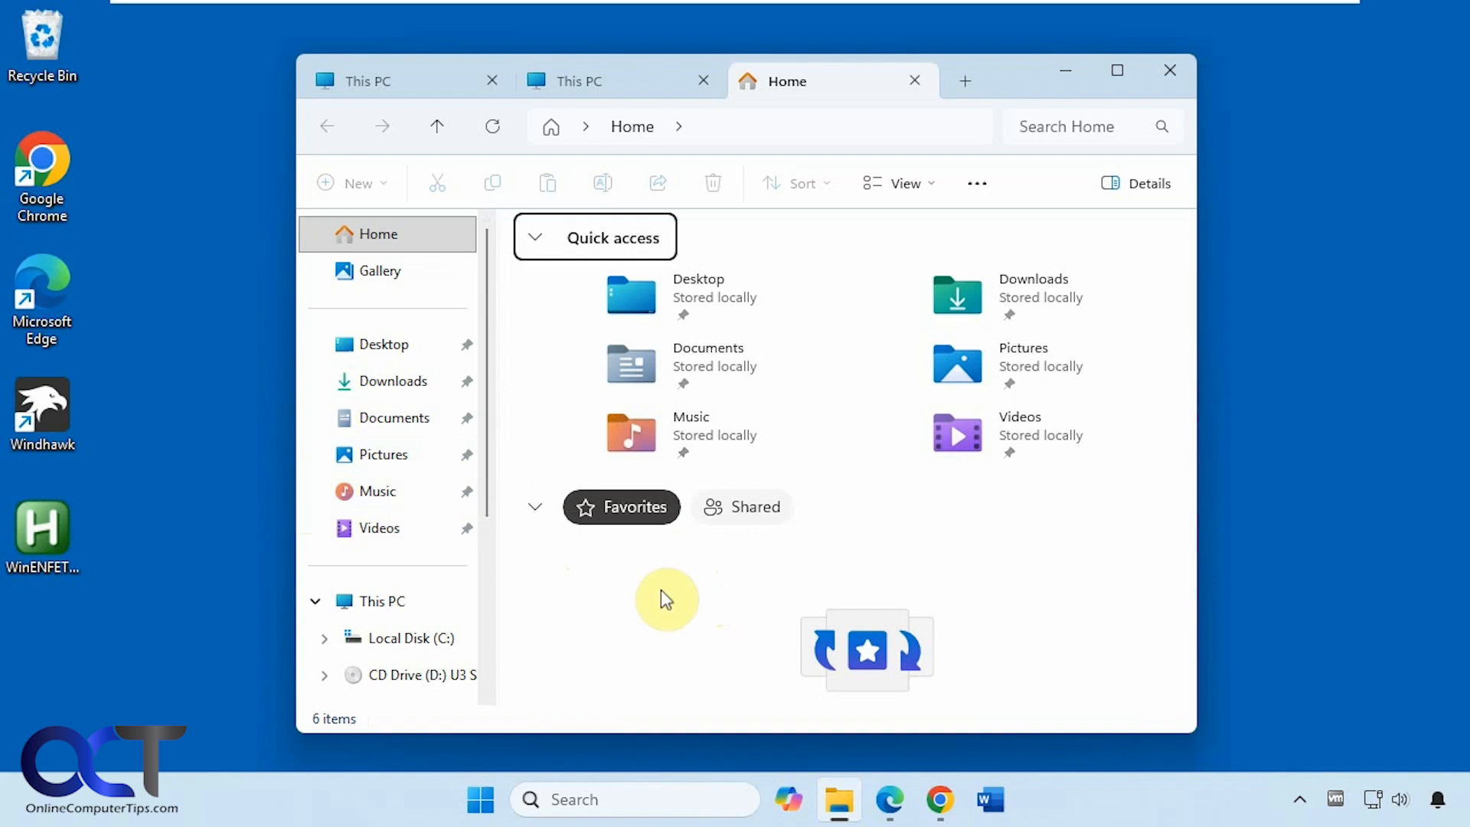
{"action": "mouse_move", "coordinate": [674, 567]}
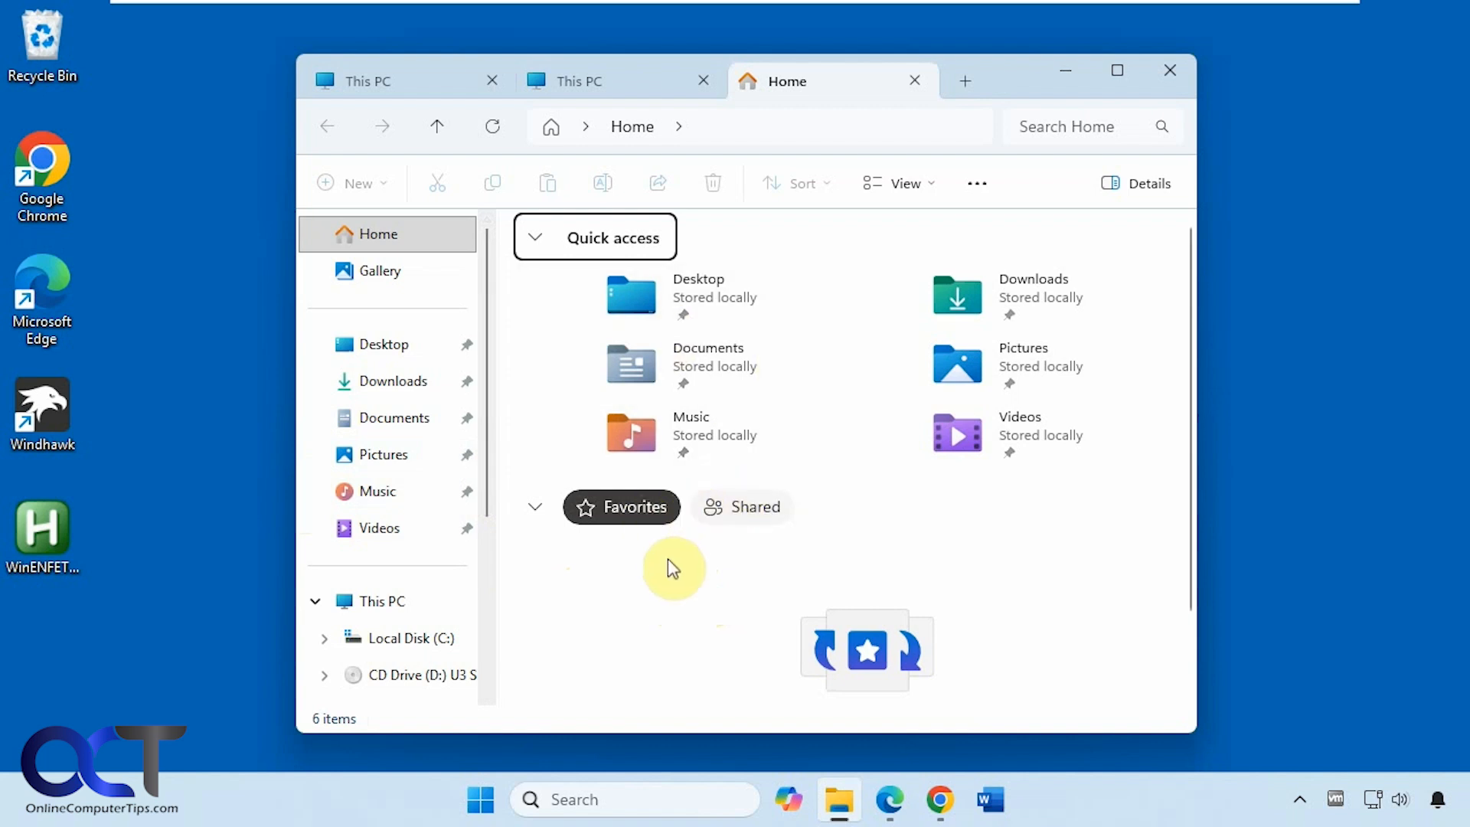
{"action": "mouse_move", "coordinate": [561, 588]}
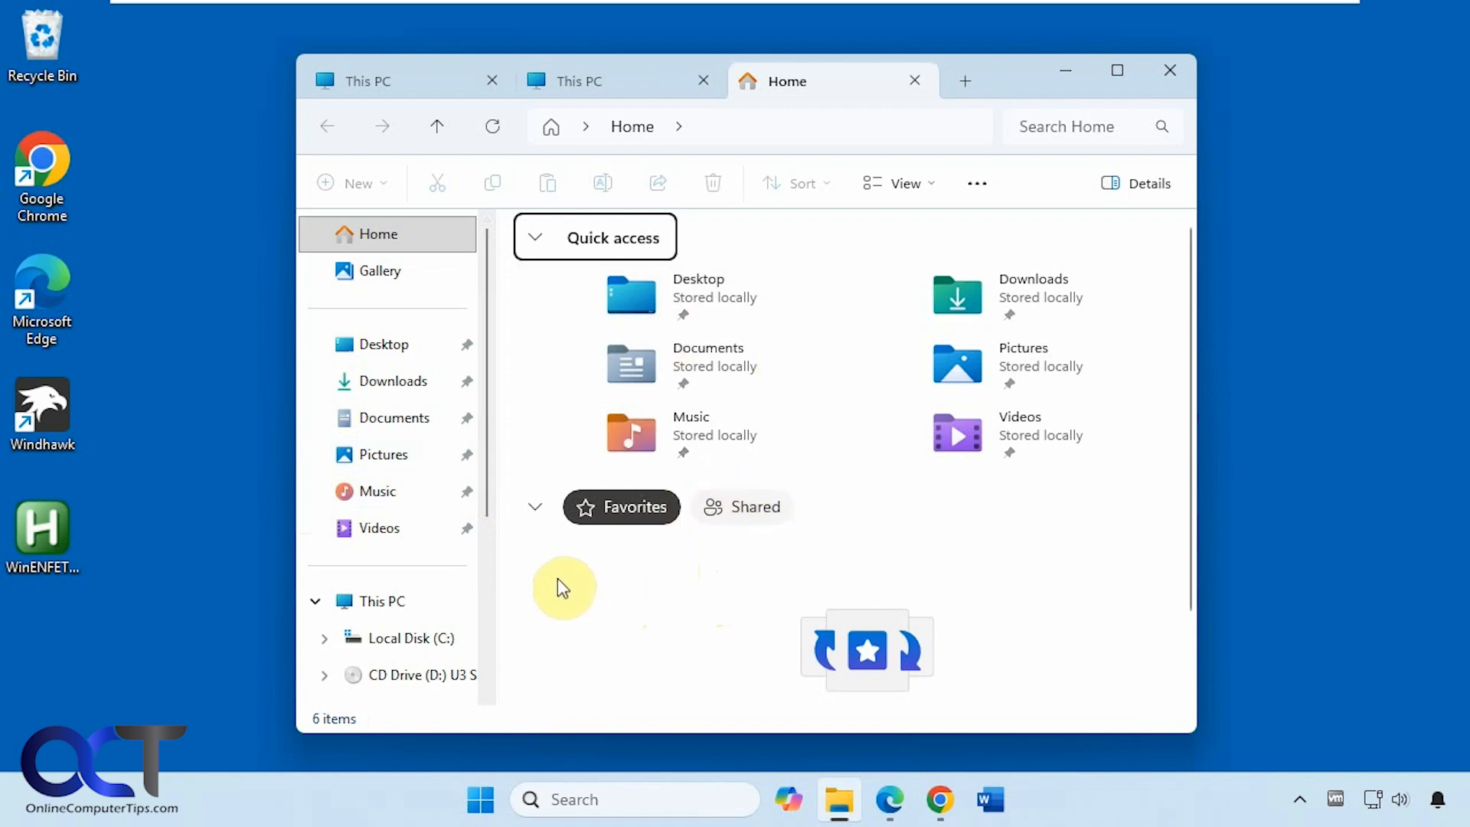
{"action": "mouse_move", "coordinate": [611, 625]}
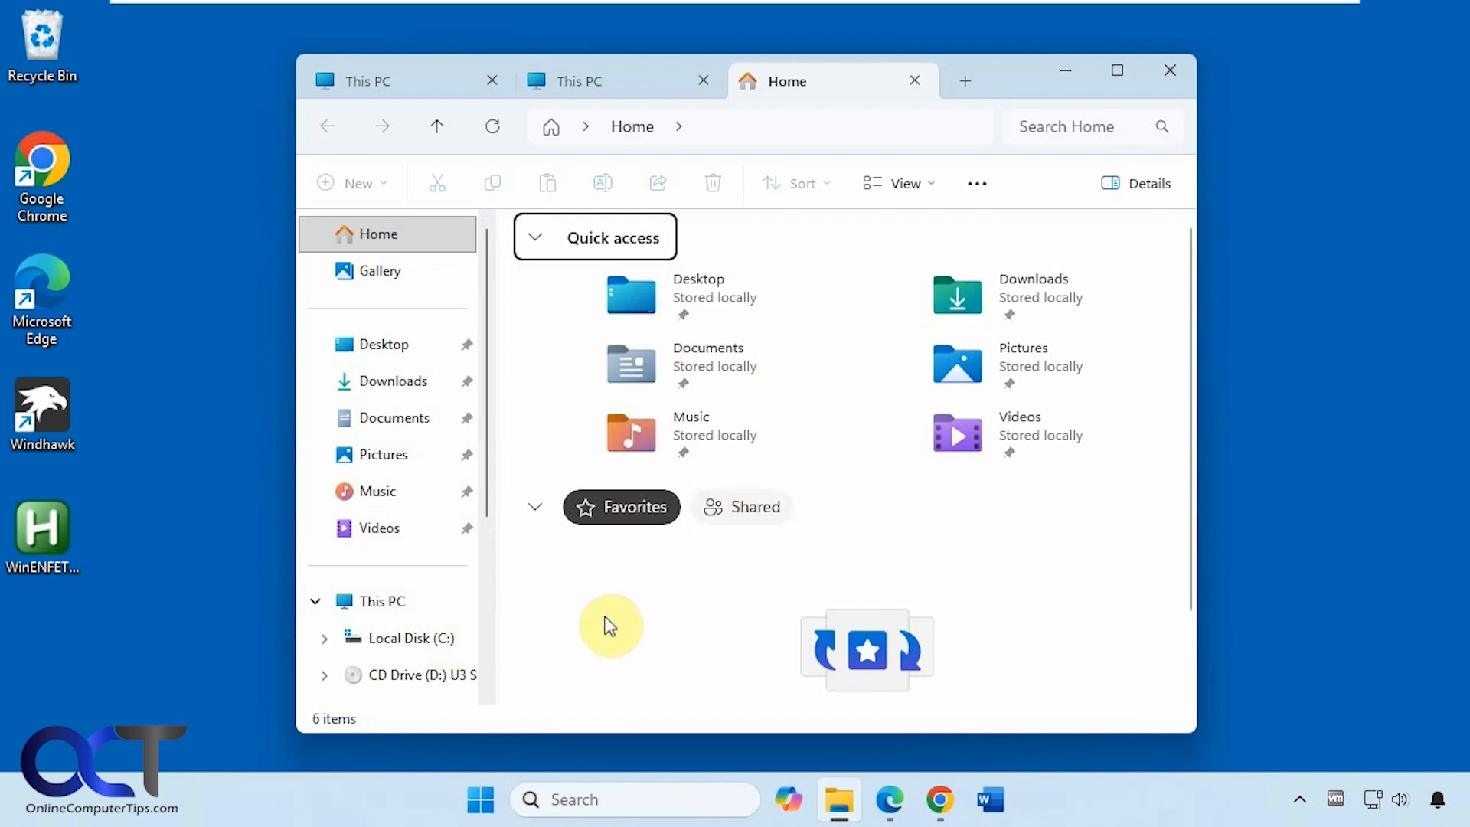
{"action": "mouse_move", "coordinate": [638, 600]}
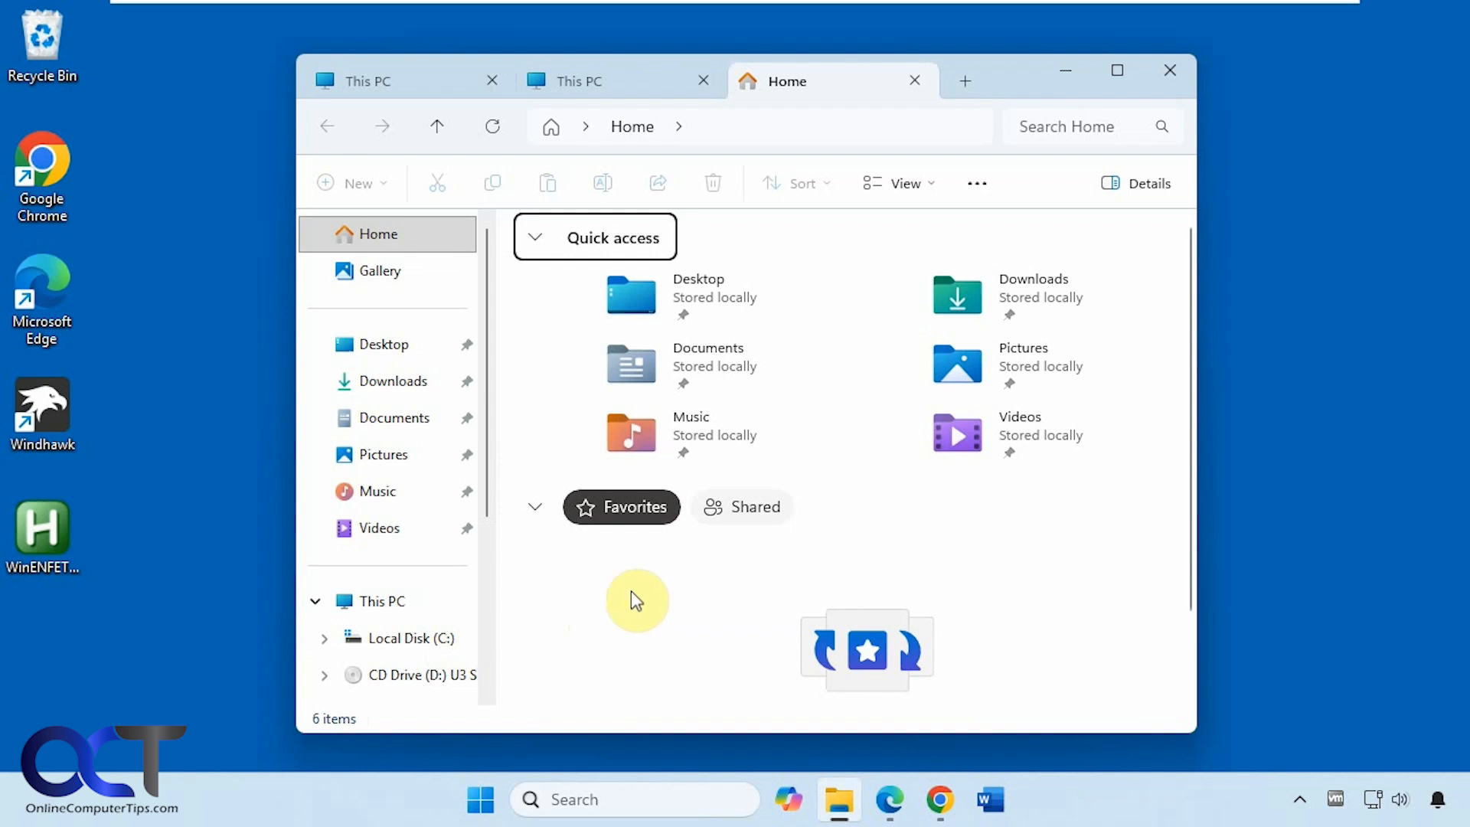
{"action": "mouse_move", "coordinate": [660, 603]}
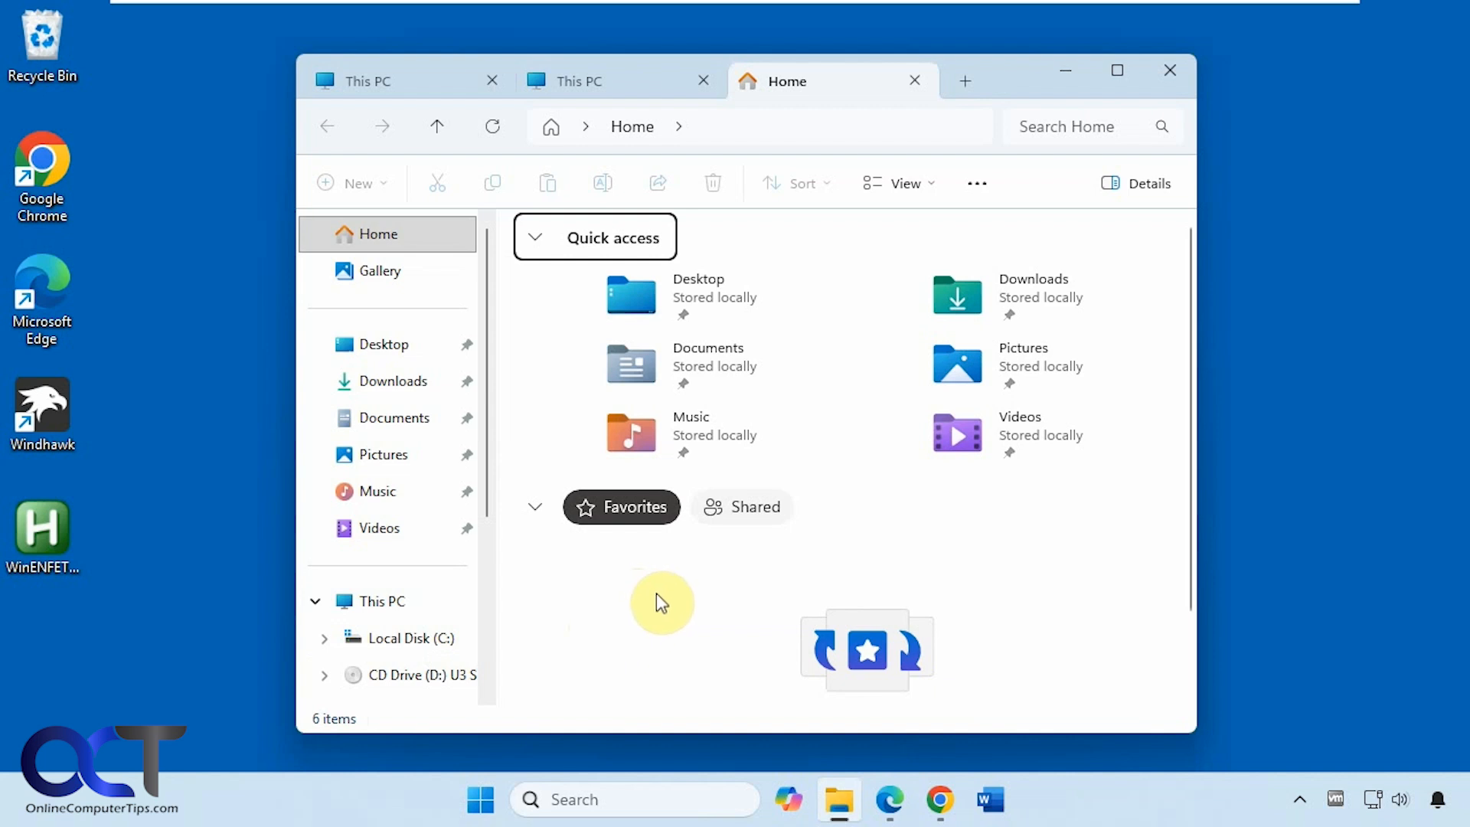
{"action": "mouse_move", "coordinate": [659, 619]}
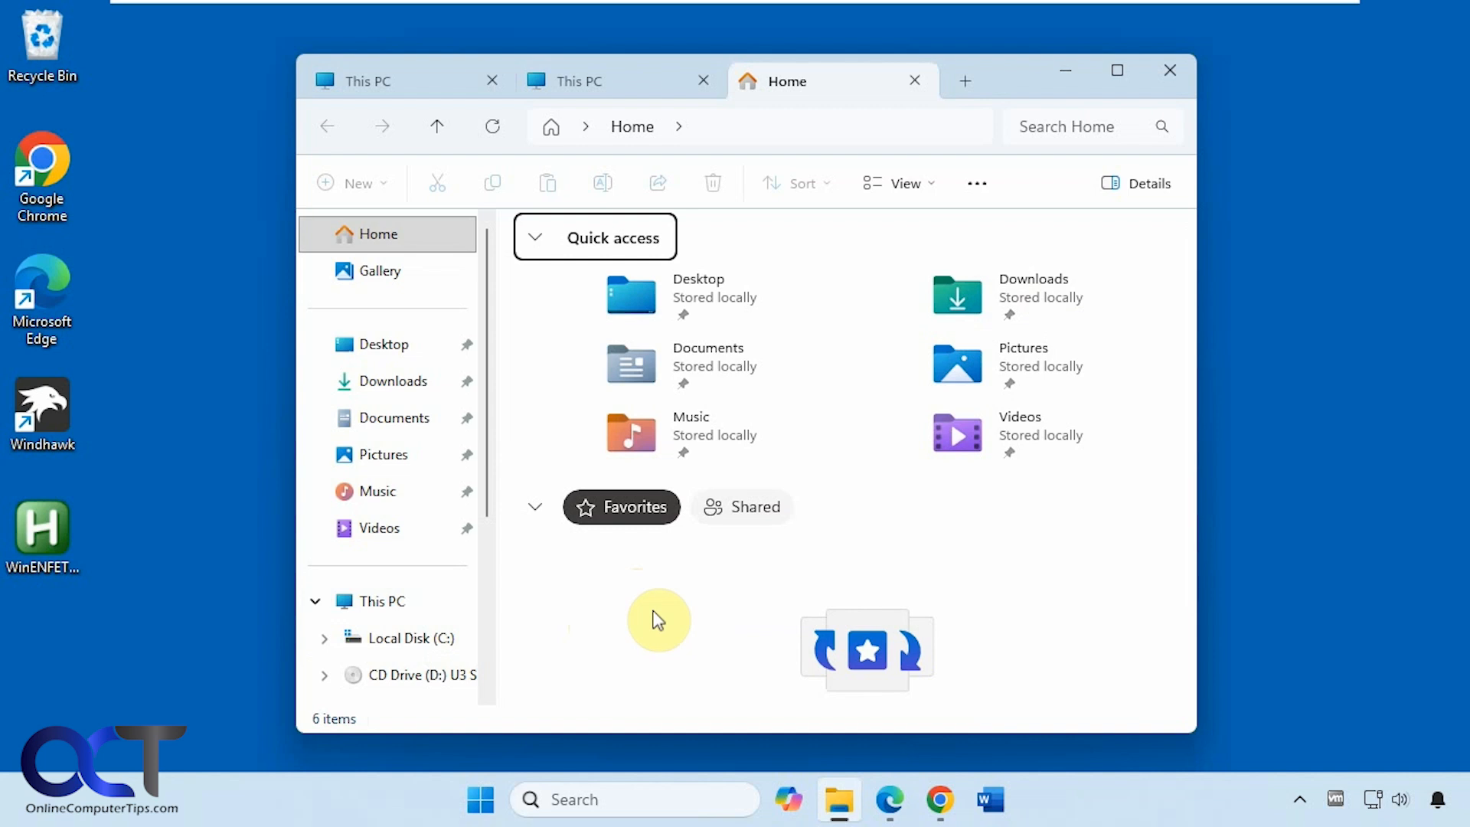
{"action": "mouse_move", "coordinate": [367, 576]}
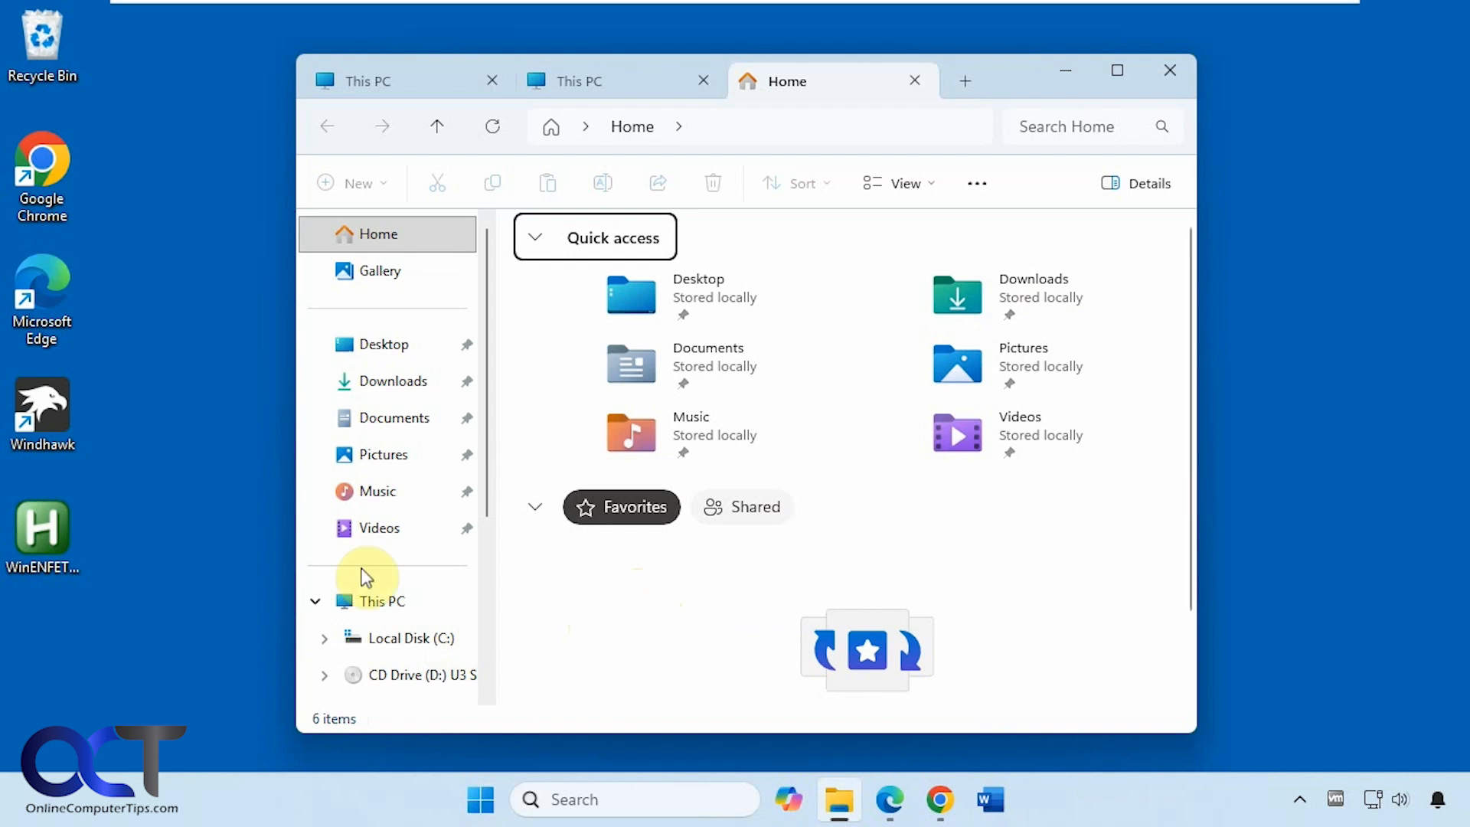
Create a WinENFET shortcut and enter shell:startup in the Run box.
{"action": "left_click", "coordinate": [1298, 805]}
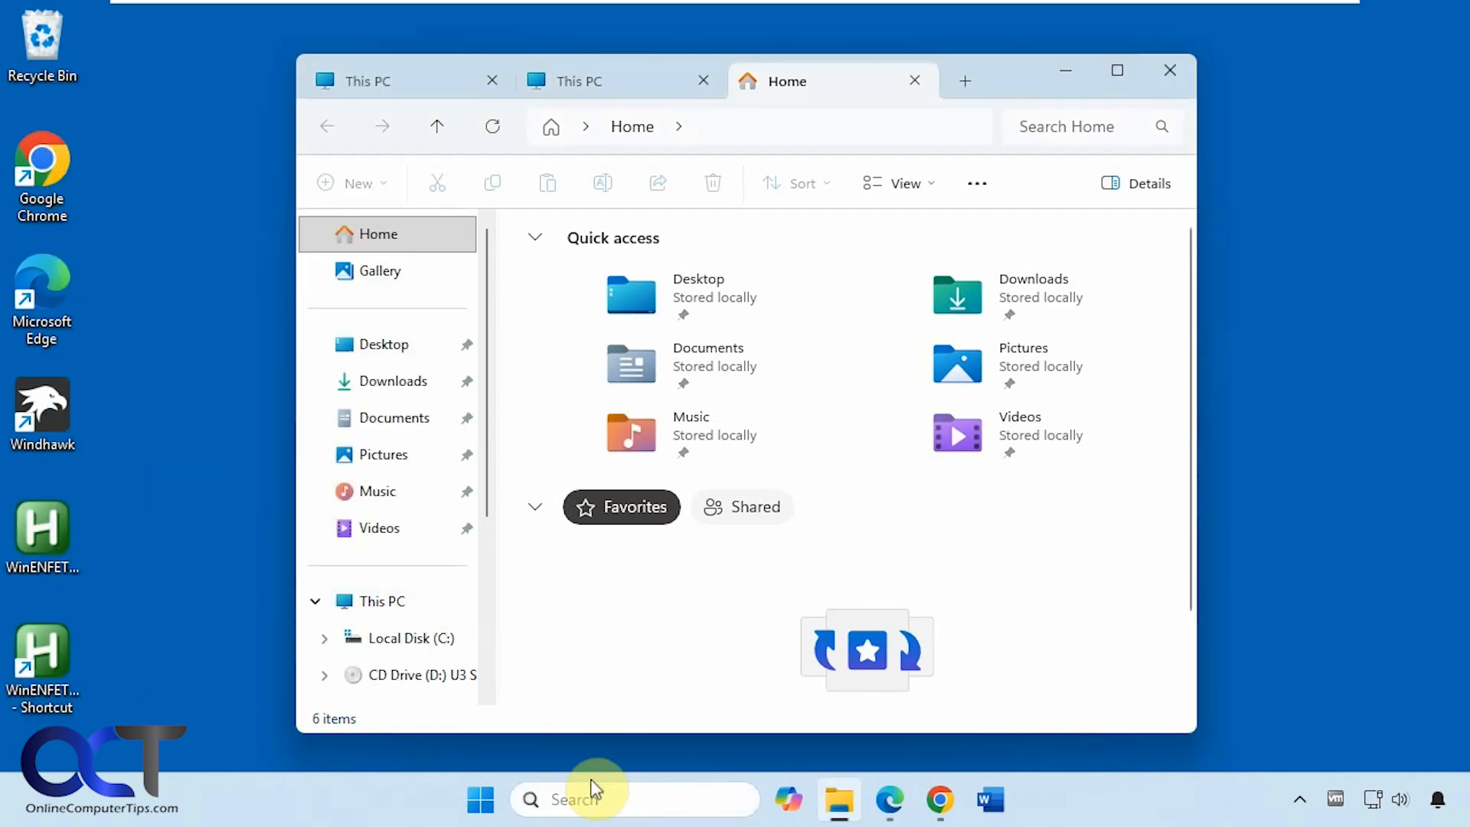
{"action": "type", "text": "shell:startup"}
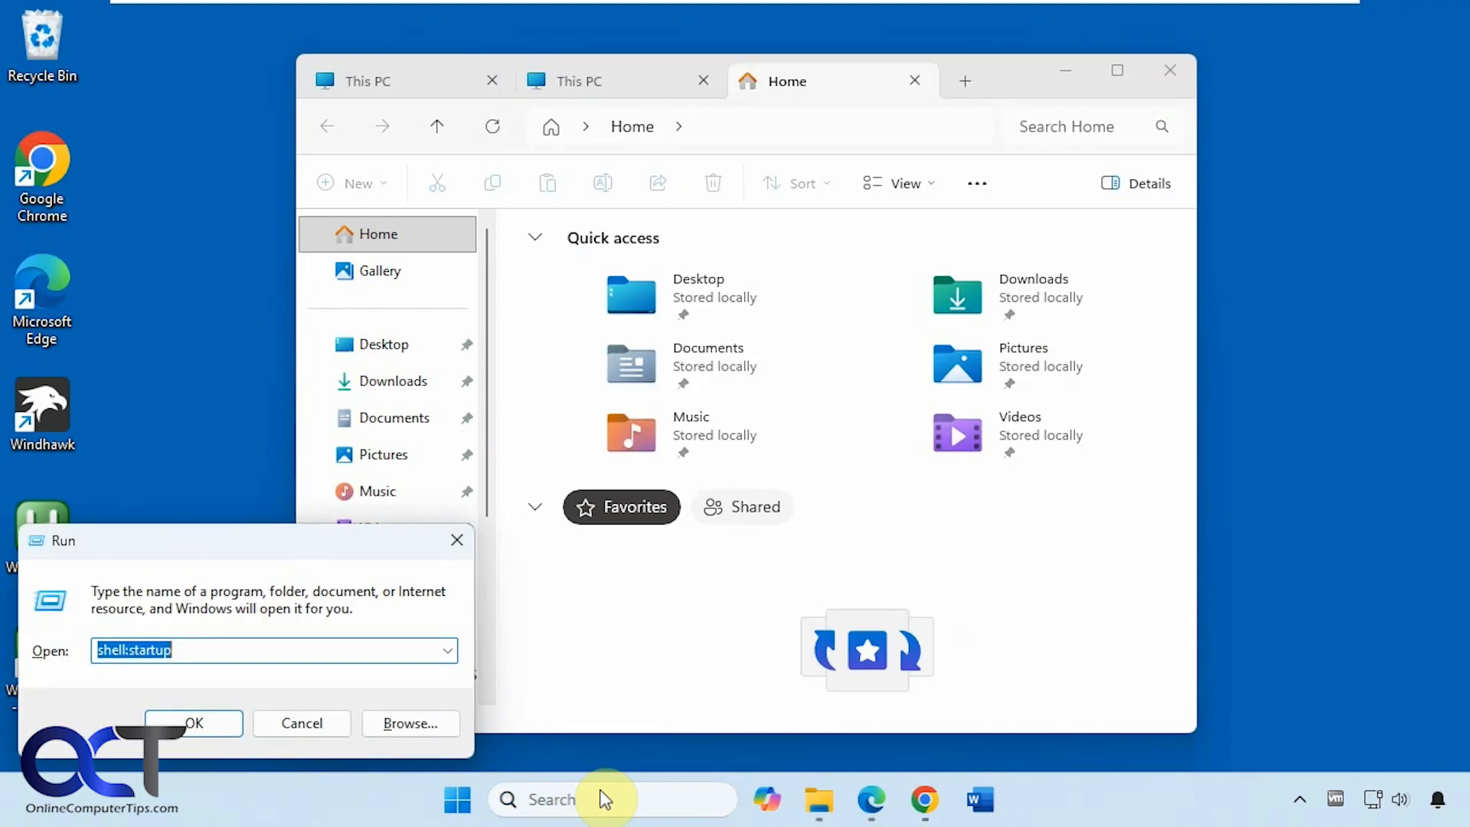